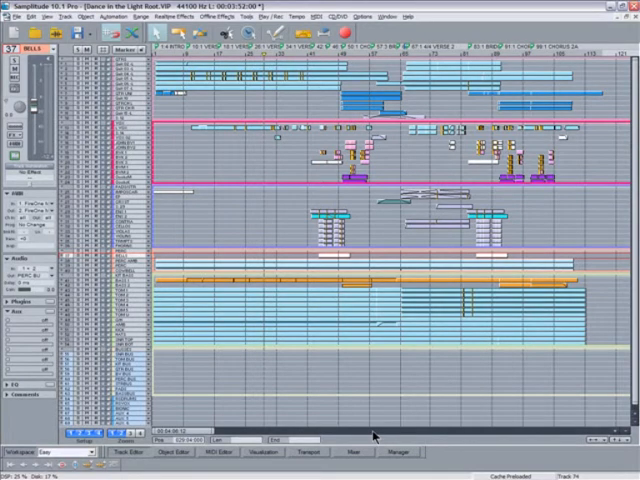
mouse_move(346, 439)
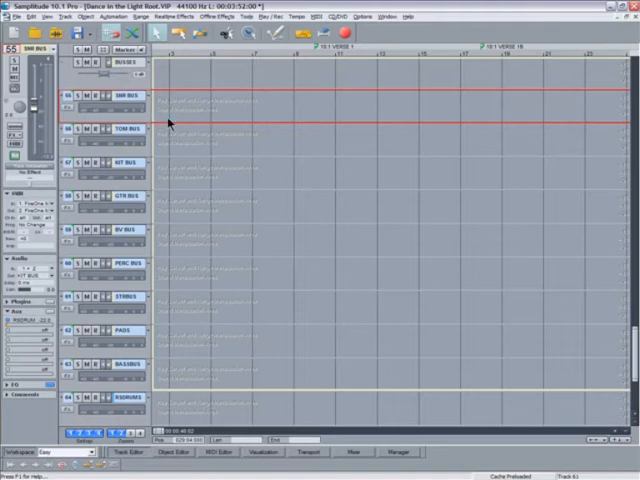
mouse_move(85, 170)
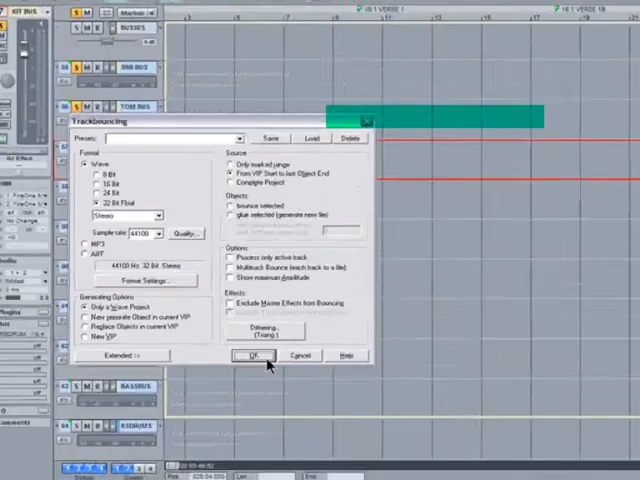
- Bounce KIT BUS to a Wave 32 Bit Float Stereo project and confirm its file name in the Bounce folder
left_click(248, 355)
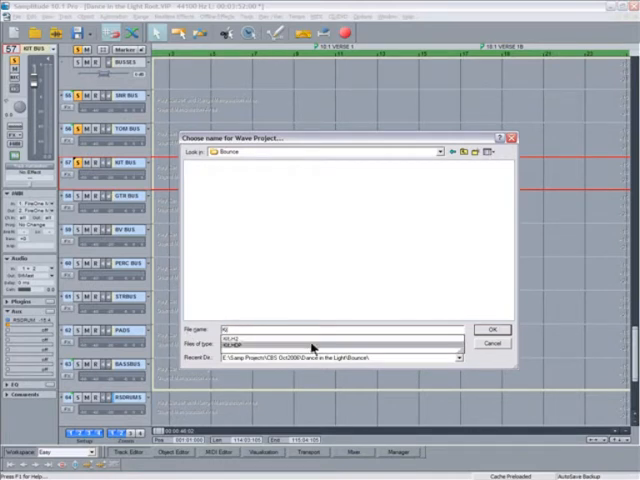
left_click(491, 329)
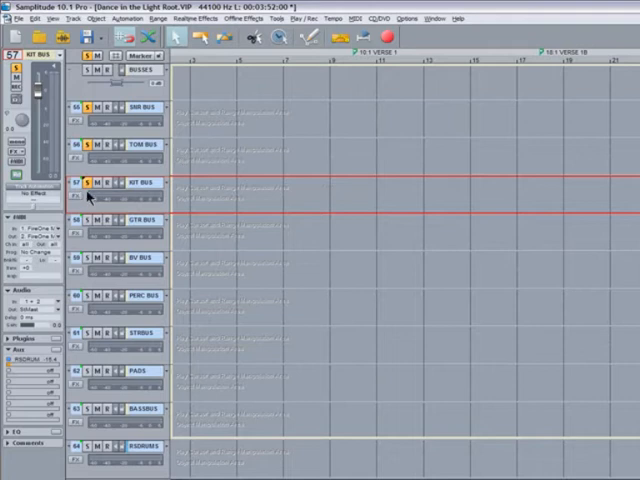
- Select the GTR BUS track as the next stem to bounce with the same settings
left_click(88, 225)
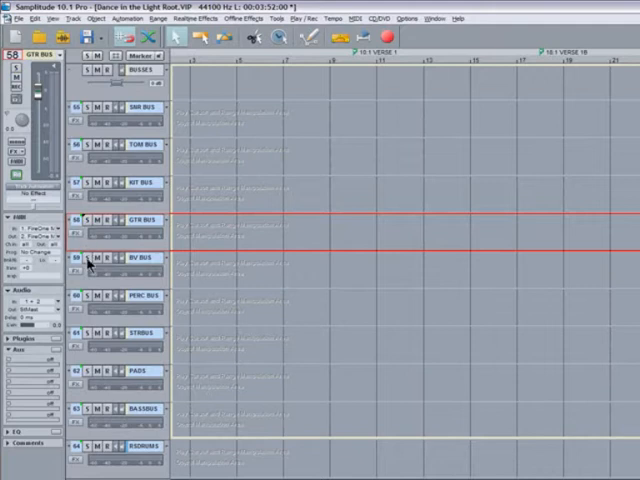
- Bounce BV BUS with the same wave-project settings and close the Strings.wav preview
left_click(83, 259)
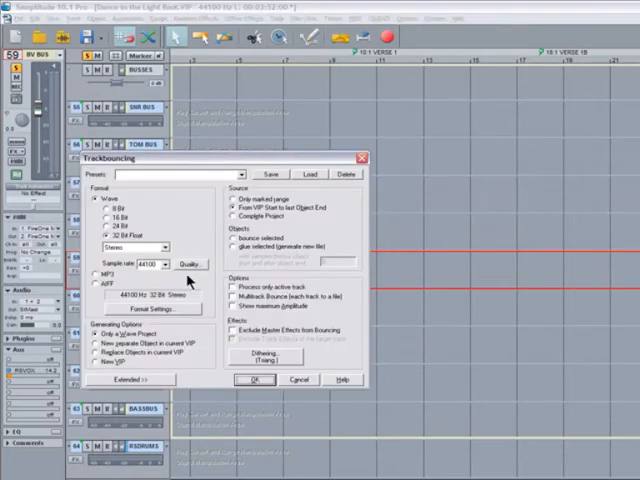
left_click(255, 380)
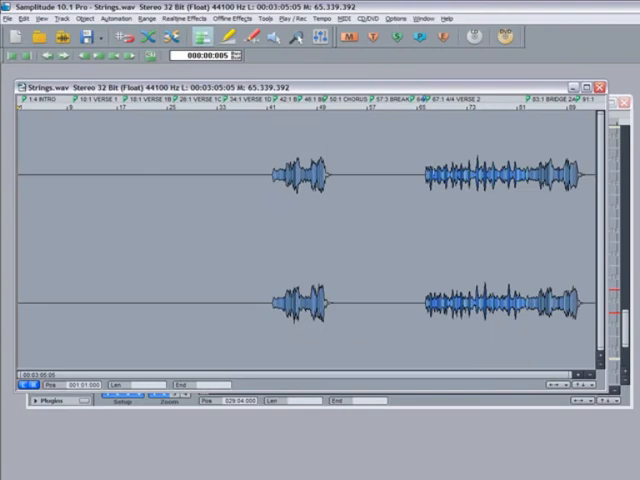
left_click(428, 250)
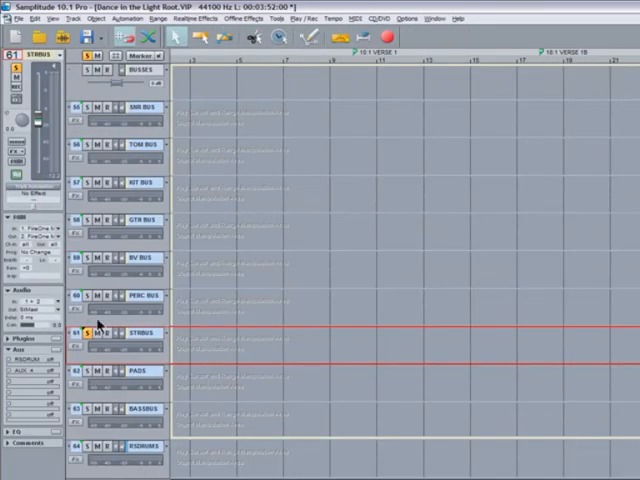
- Bounce STRBUS to a stem and close the resulting Pads.wav editor window
left_click(90, 378)
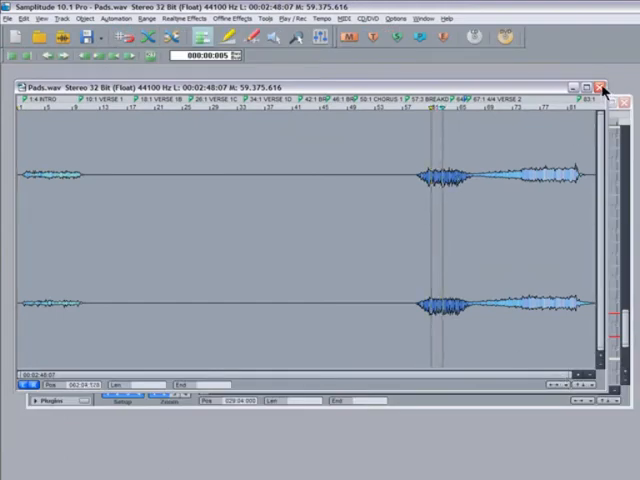
left_click(603, 86)
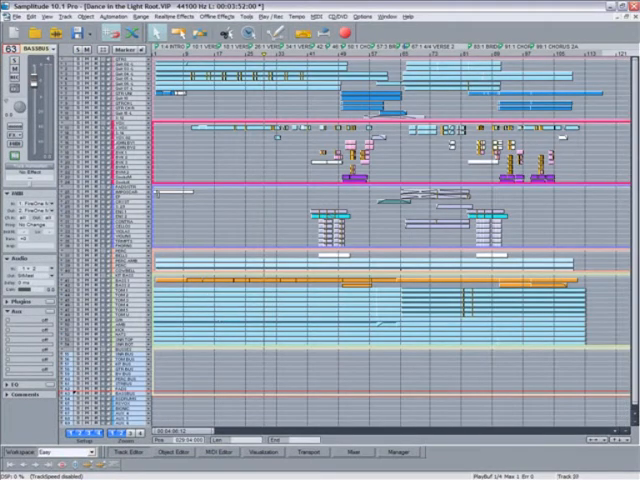
- Delete four track folders via Track > Delete Track(s), confirming 'Delete all tracks in folder?' each time
left_click(11, 16)
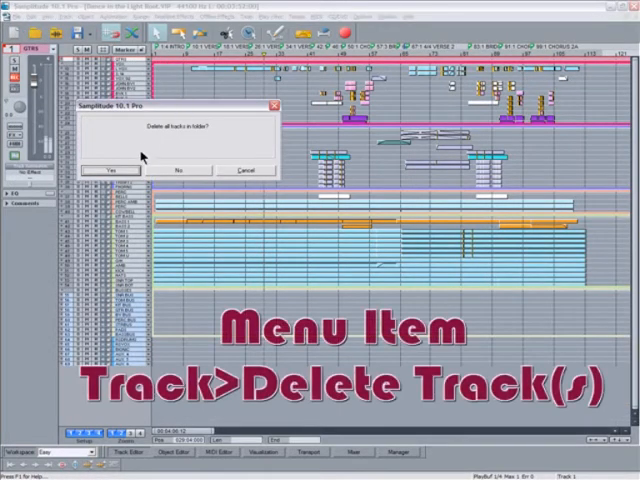
left_click(110, 169)
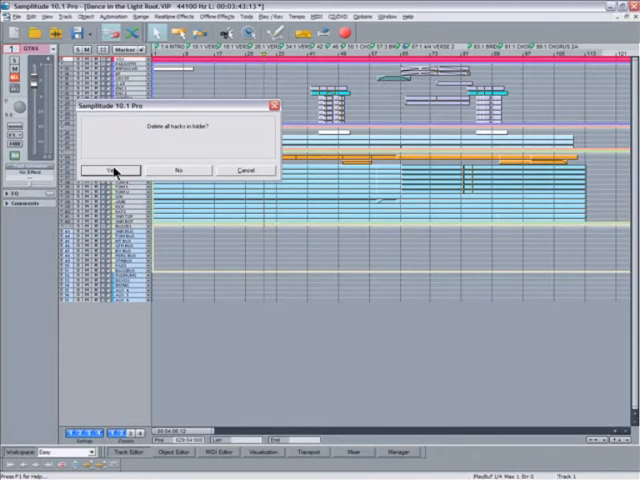
left_click(112, 169)
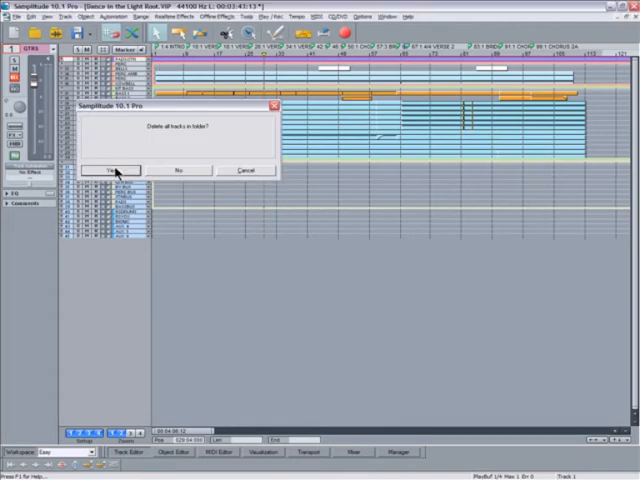
left_click(114, 170)
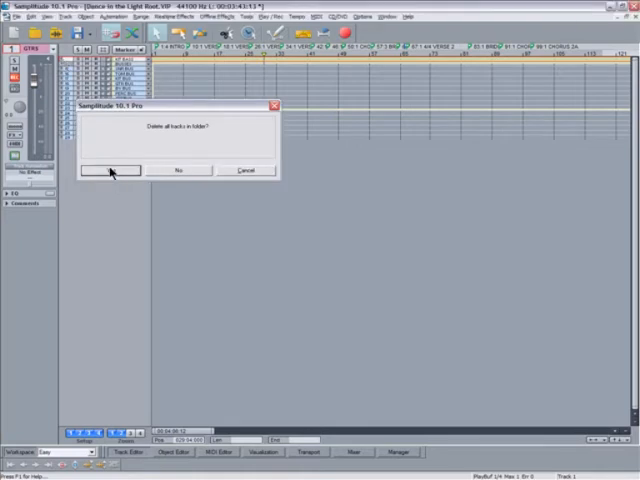
left_click(110, 170)
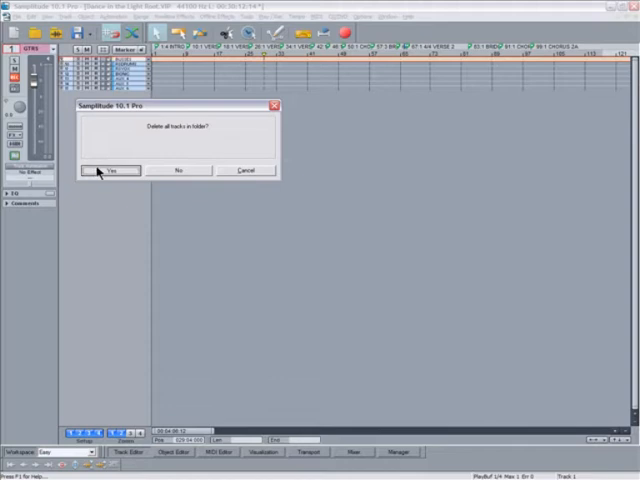
- Delete the last folder's tracks and bring up the Open Audio File dialog on the Bounce folder
left_click(111, 170)
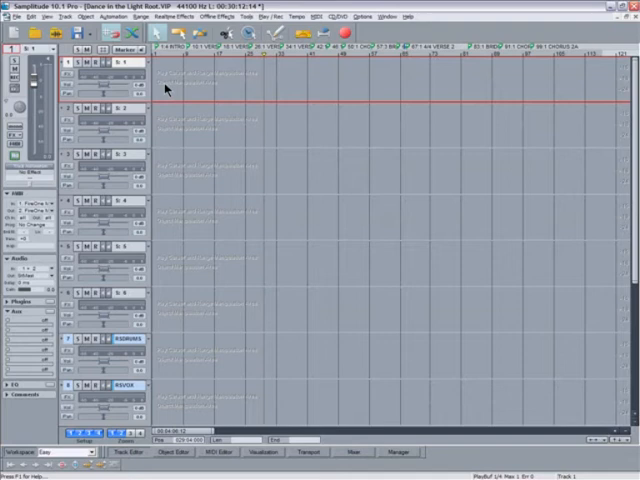
mouse_move(210, 150)
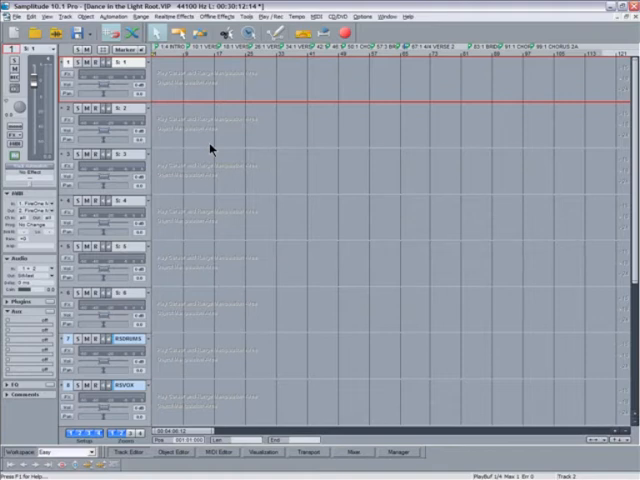
key("Home")
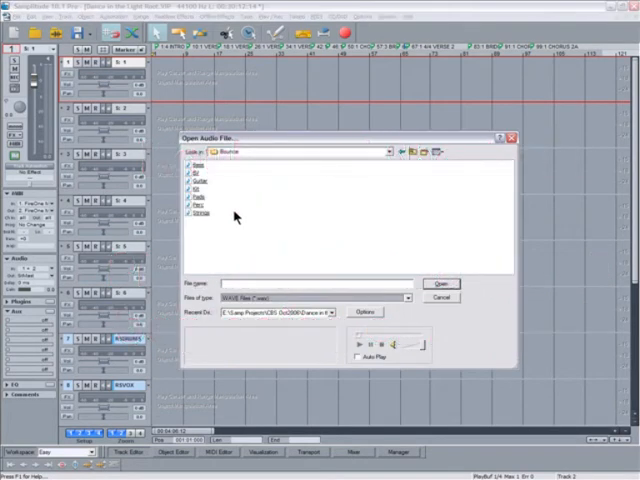
- Load the Guitar, BV, Pads, Strings, Perc and Bass WAV stems onto successive tracks
left_click(200, 178)
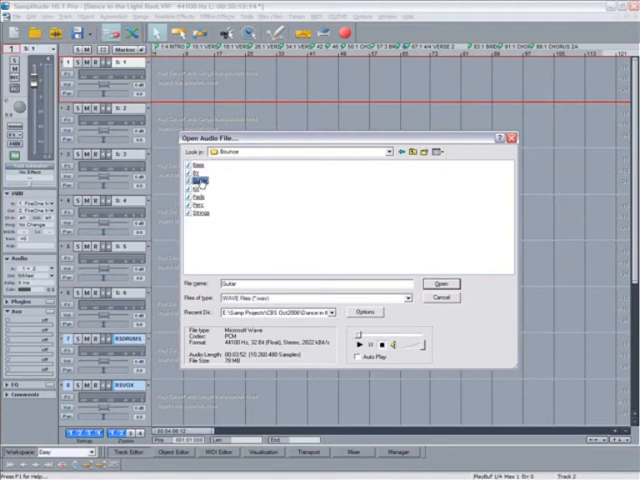
left_click(438, 284)
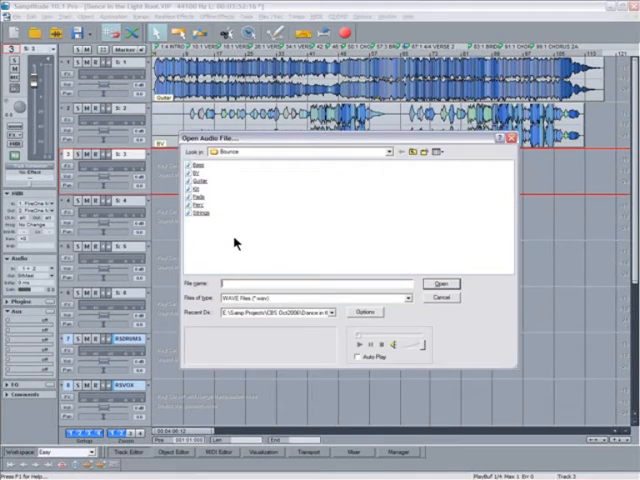
left_click(200, 198)
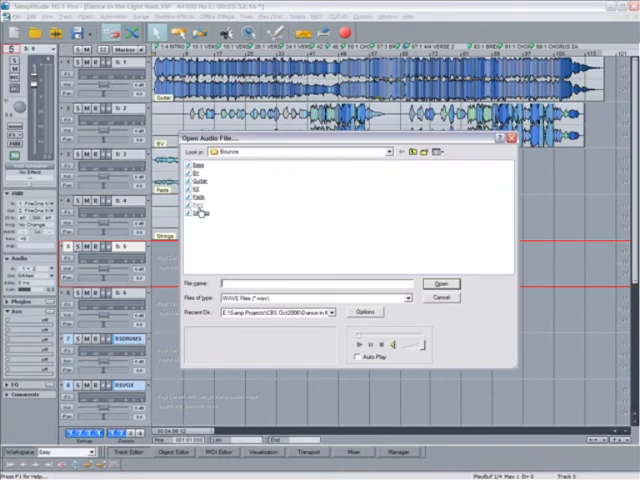
left_click(440, 297)
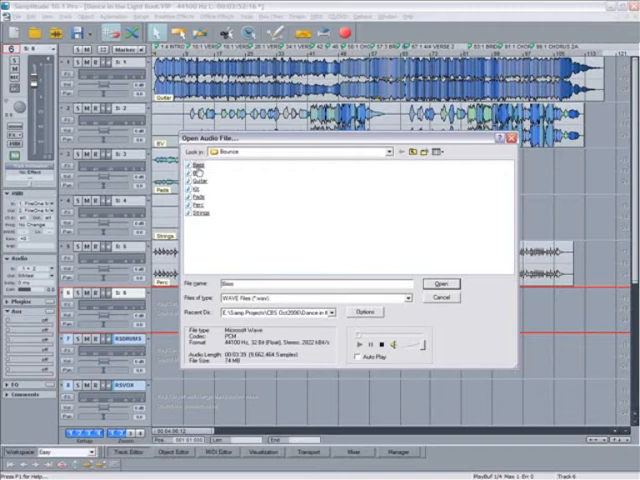
left_click(437, 280)
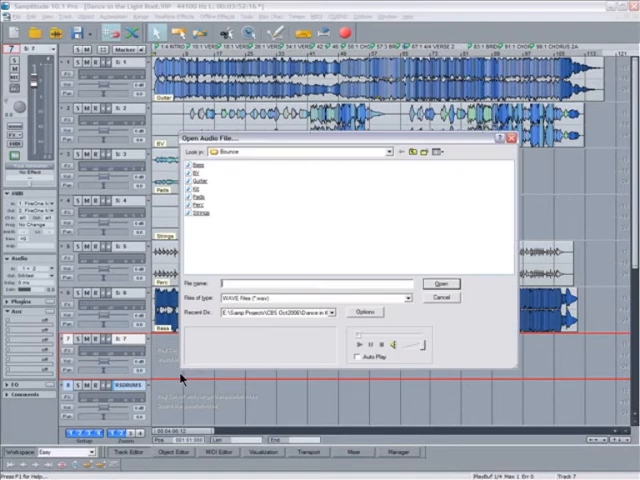
left_click(431, 283)
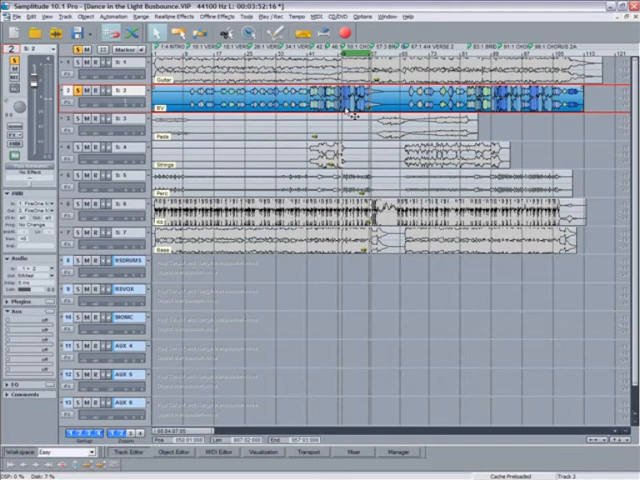
- Use Edit Root VIP on the BV object to reopen the Dance in the Light Root project
right_click(360, 120)
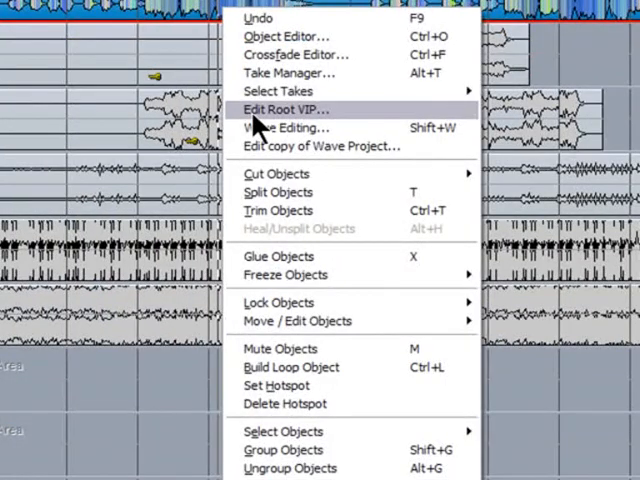
left_click(289, 109)
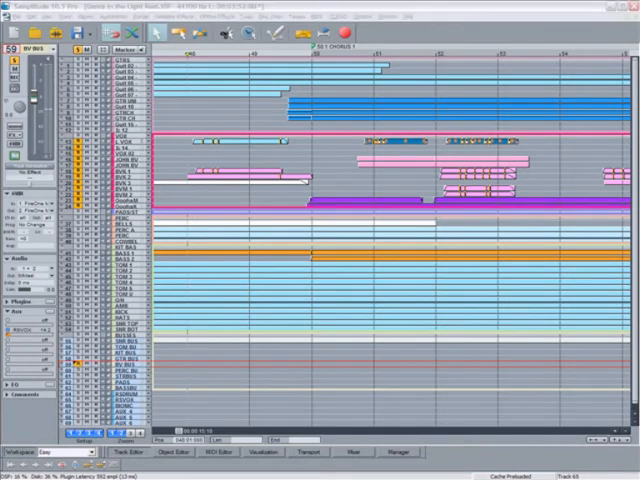
- Save the root project and choose Bouncing in the 'Write changes back to file' prompt for BV.wav
left_click(12, 16)
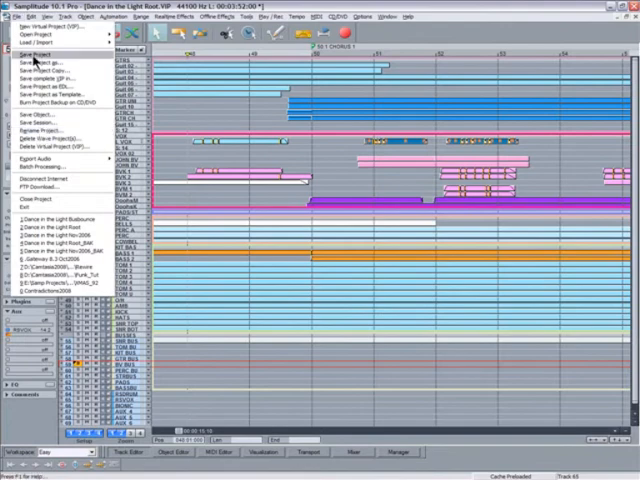
left_click(35, 53)
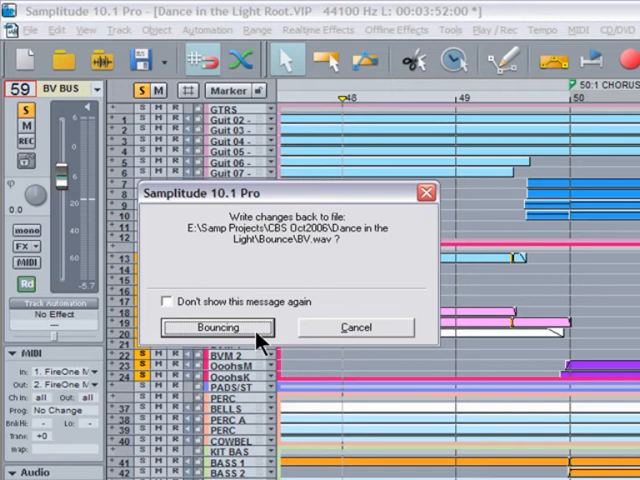
mouse_move(318, 270)
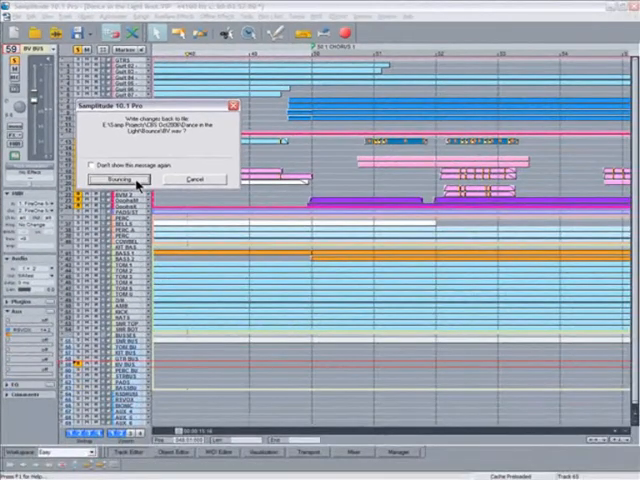
left_click(115, 179)
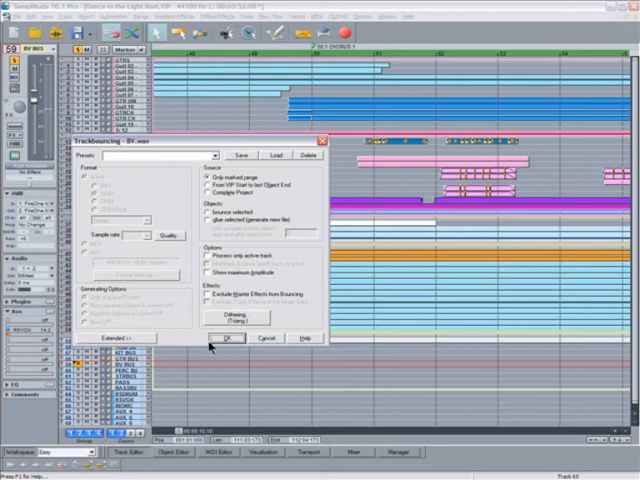
- Run the Trackbouncing to re-render BV.wav, then bring up the File menu to close the root project
left_click(233, 338)
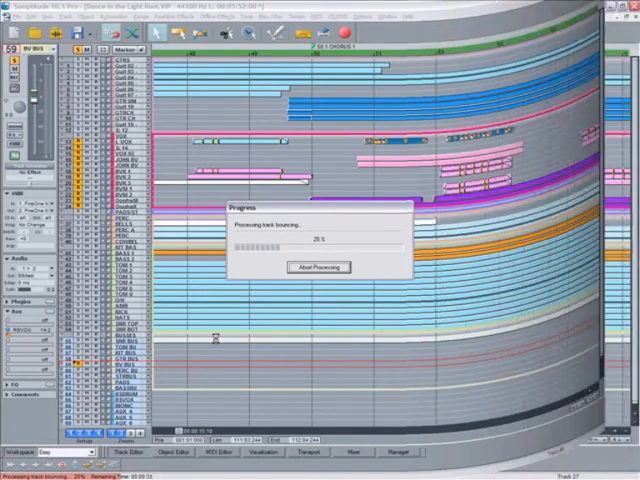
left_click(12, 16)
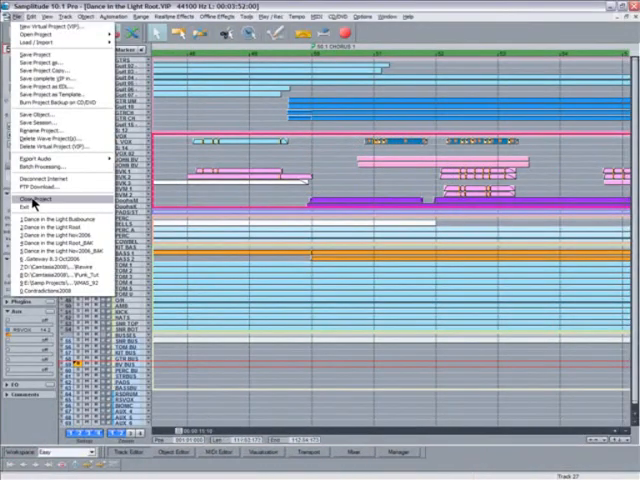